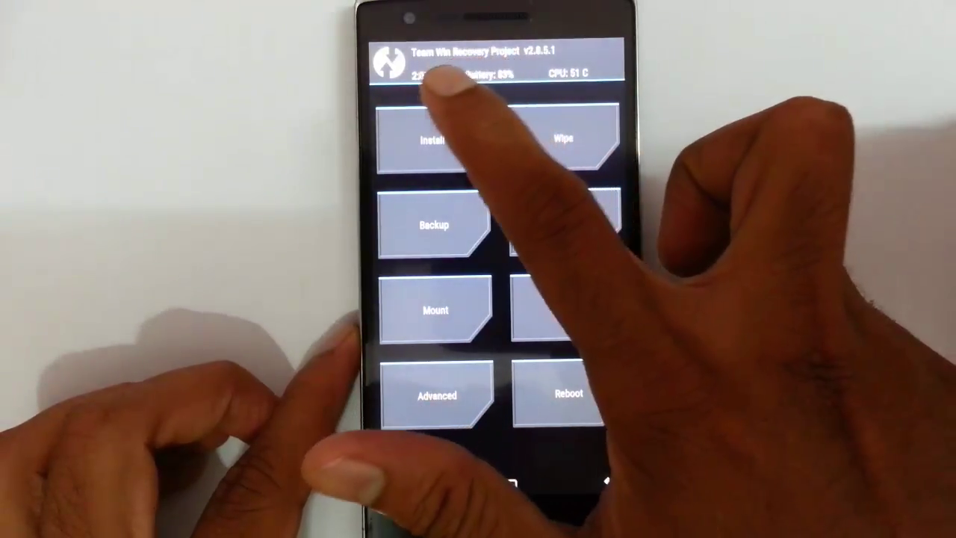
Open TWRP's Install file list and enter /sdcard/ROMs/cos12 to show the cm-12.0 zip
{"action": "left_click", "coordinate": [434, 139]}
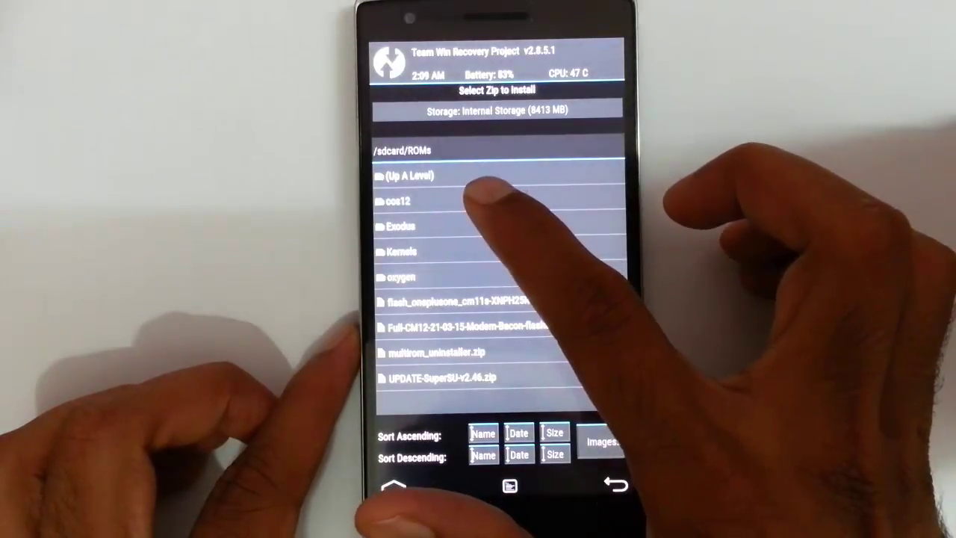
{"action": "left_click", "coordinate": [399, 200]}
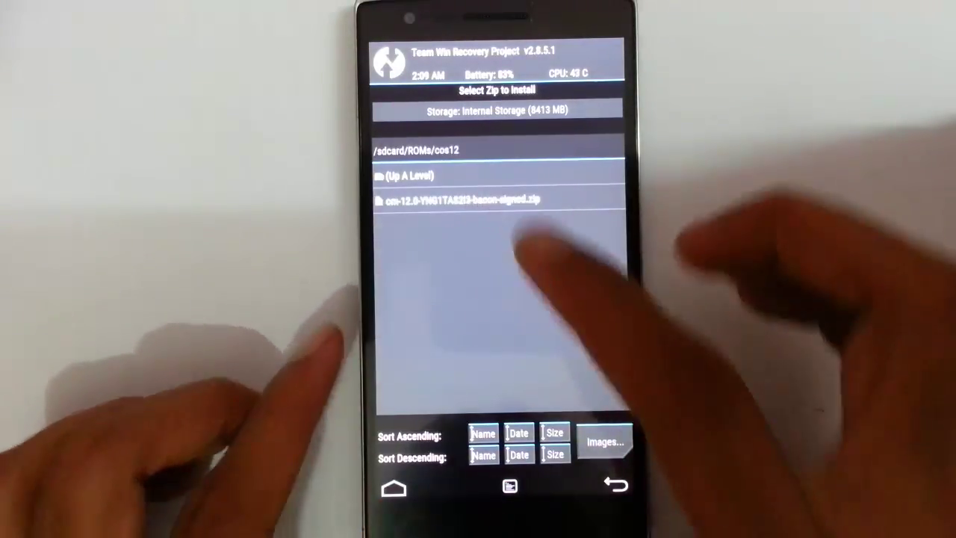